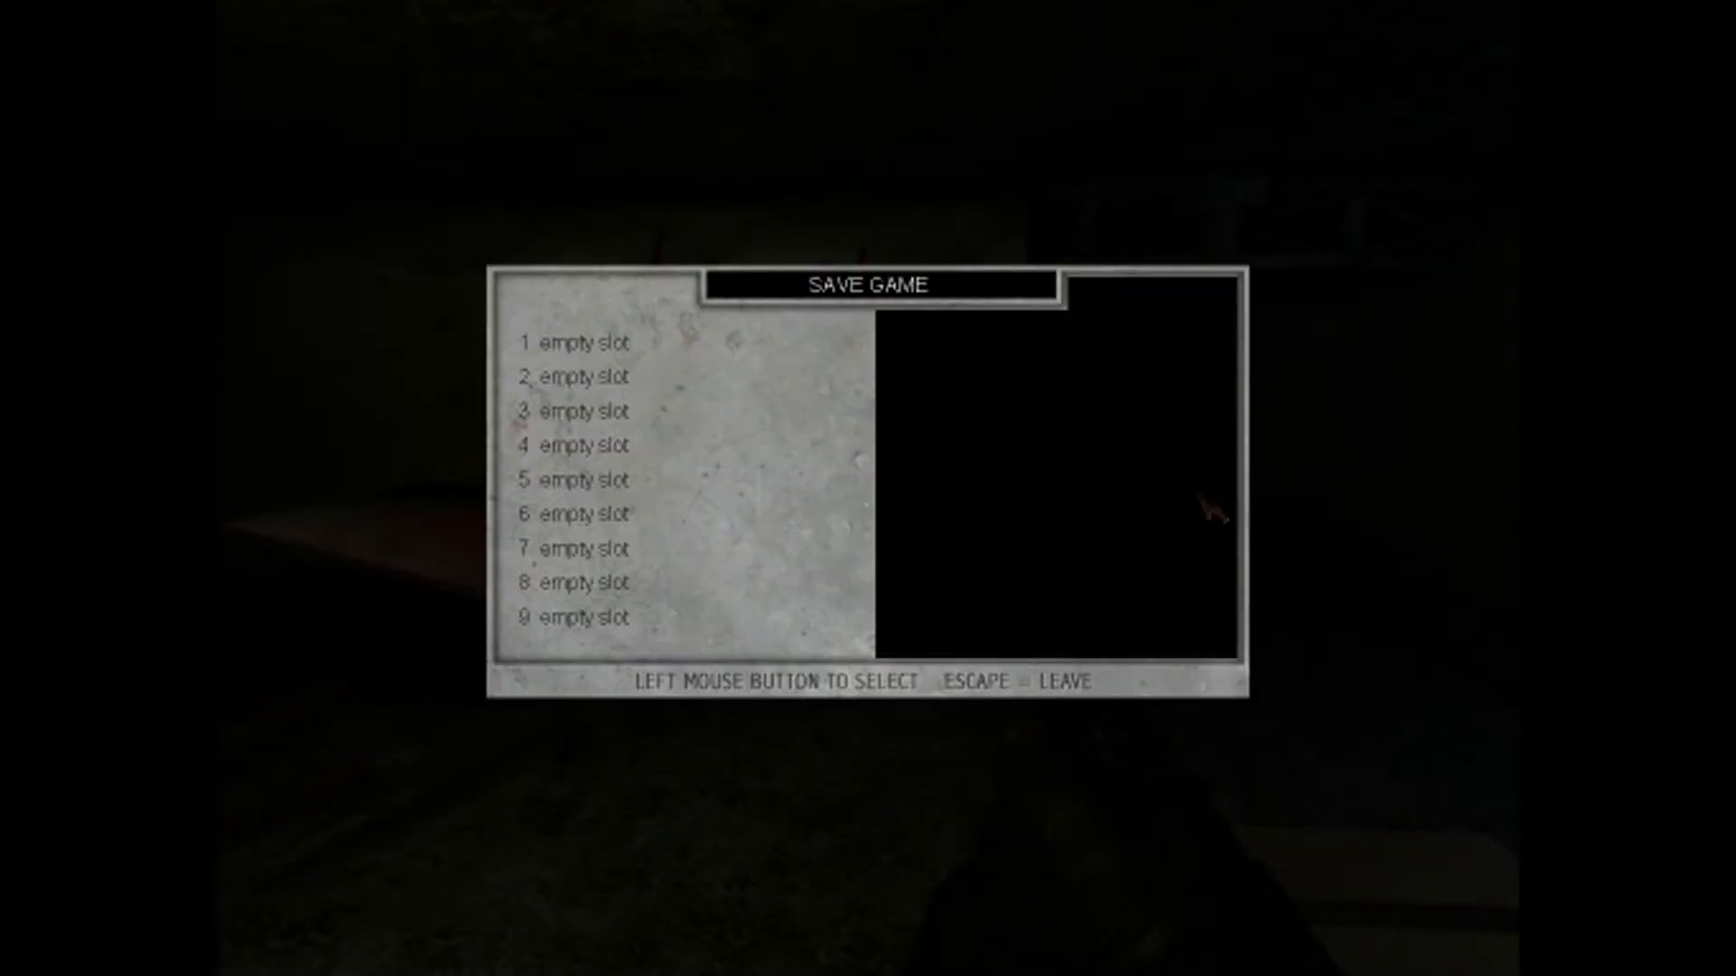
- Bring up the Save Game screen with its nine empty save slots via Escape
{"action": "key", "text": "Escape"}
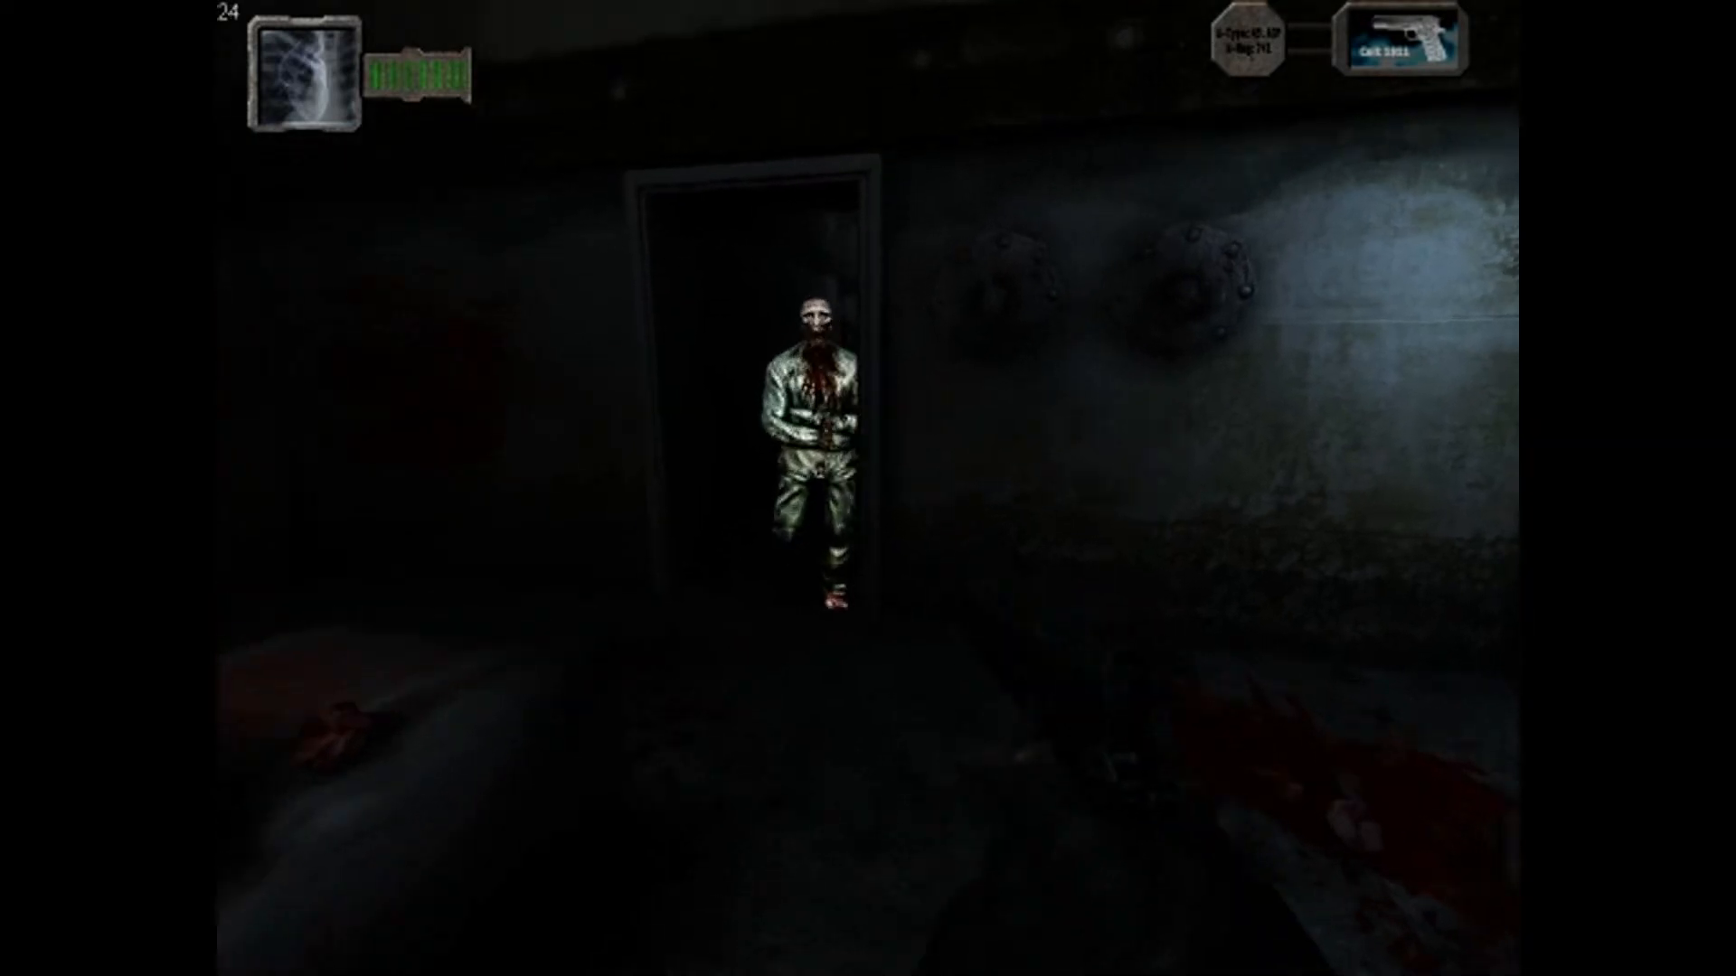
- Walk the dark underground corridors to the pitch-black gravel tunnel opening
{"action": "left_click", "coordinate": [868, 488]}
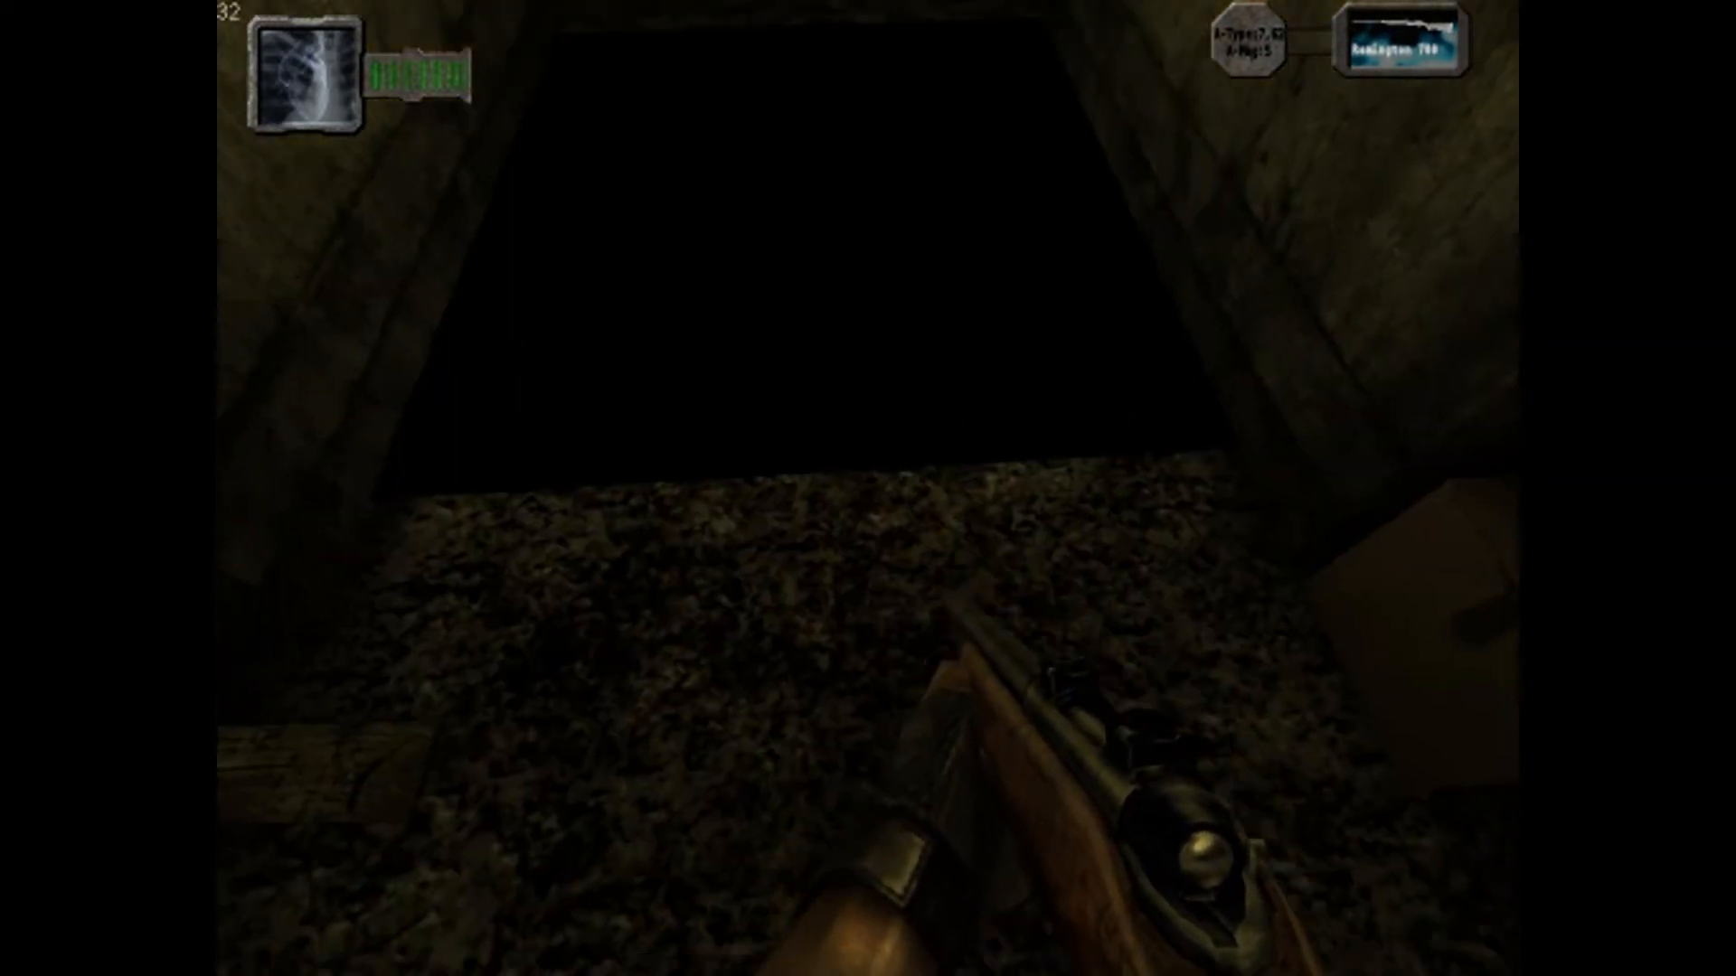
{"action": "key", "text": "w"}
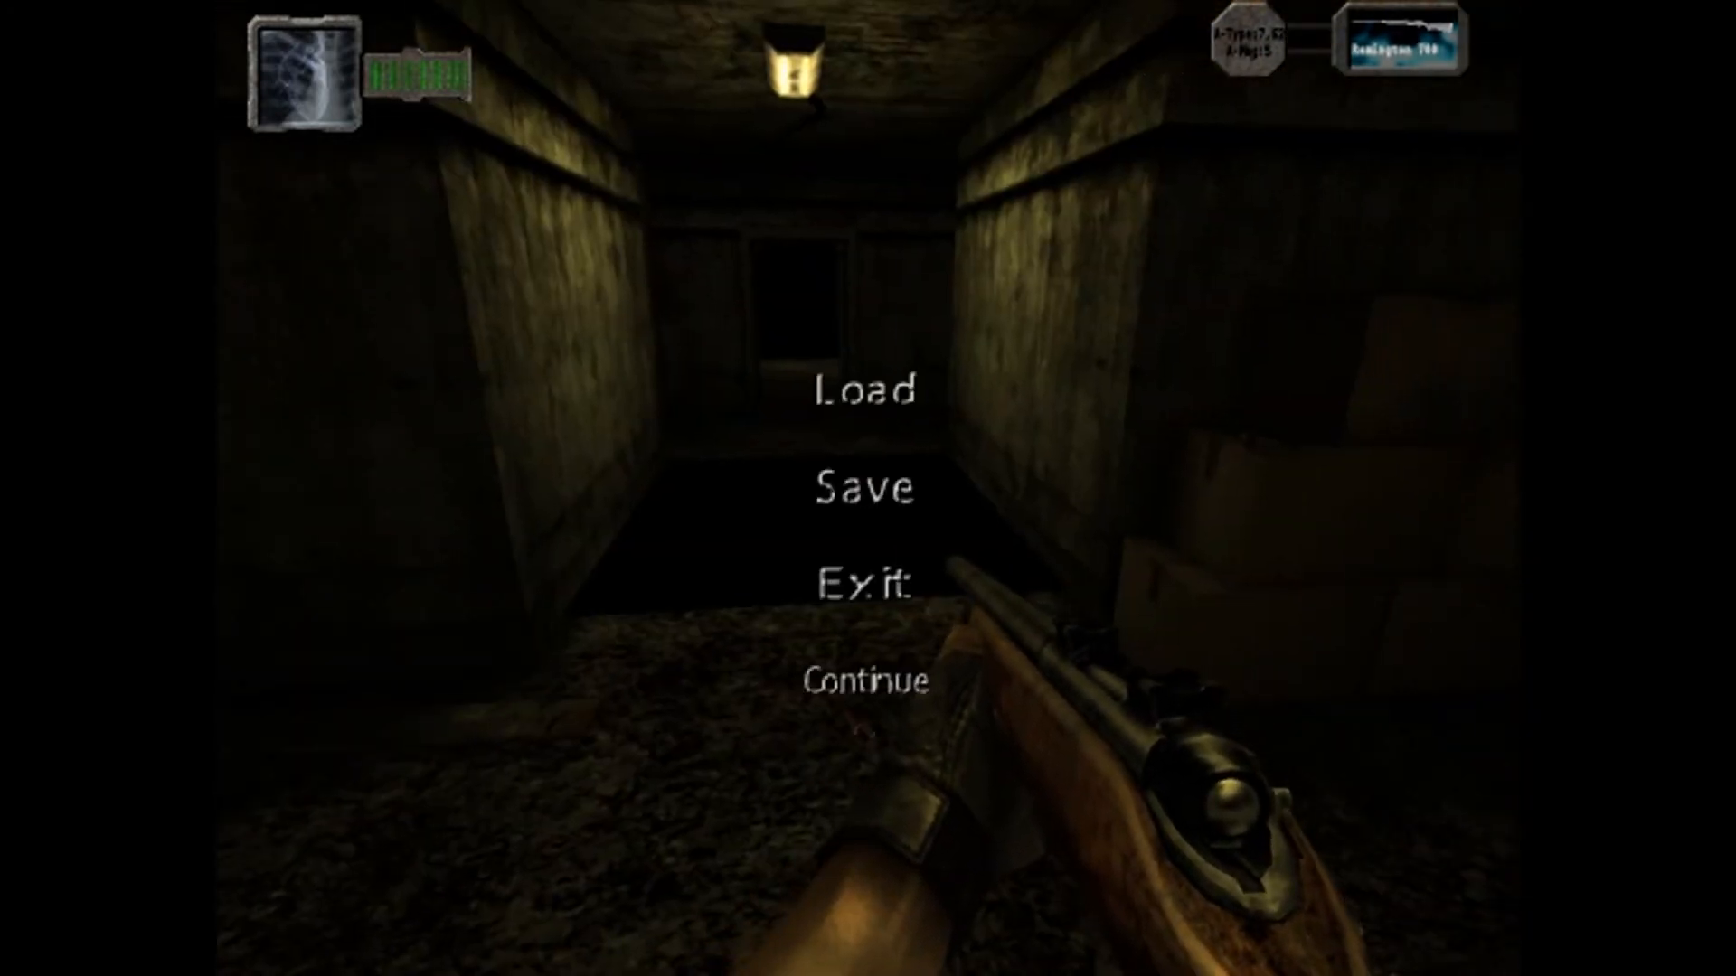
- Overwrite slot 1's Level 2 14:08-12/07 save by confirming YES
{"action": "left_click", "coordinate": [866, 488]}
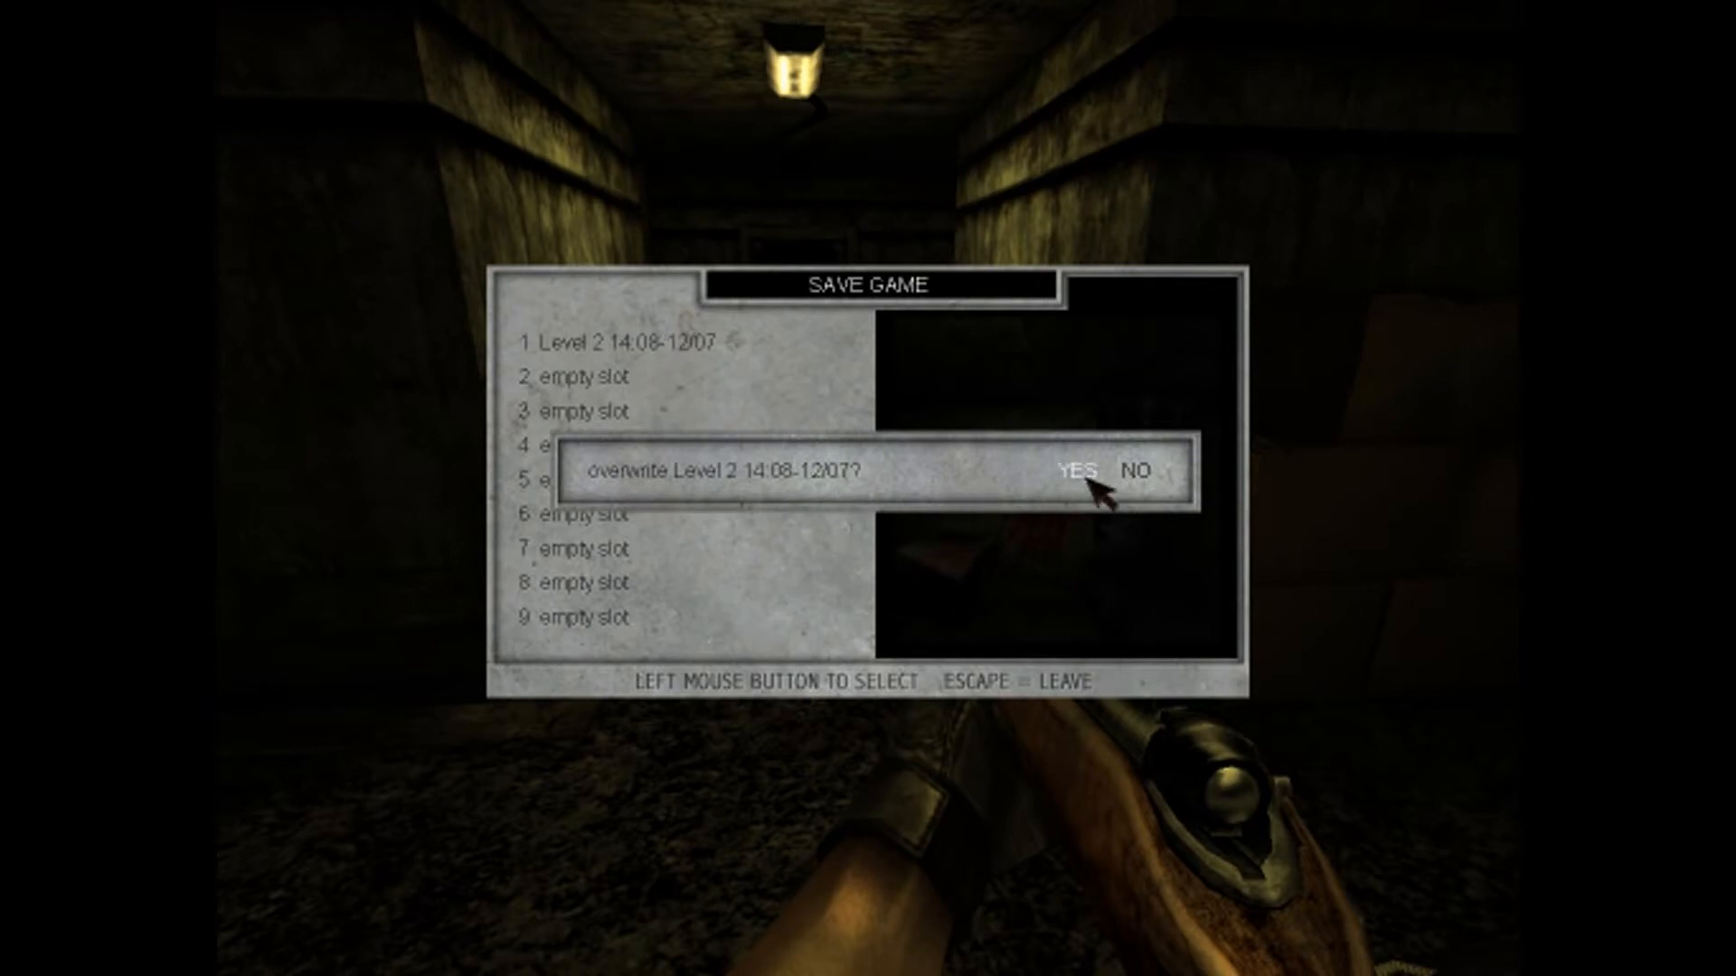
{"action": "left_click", "coordinate": [1067, 469]}
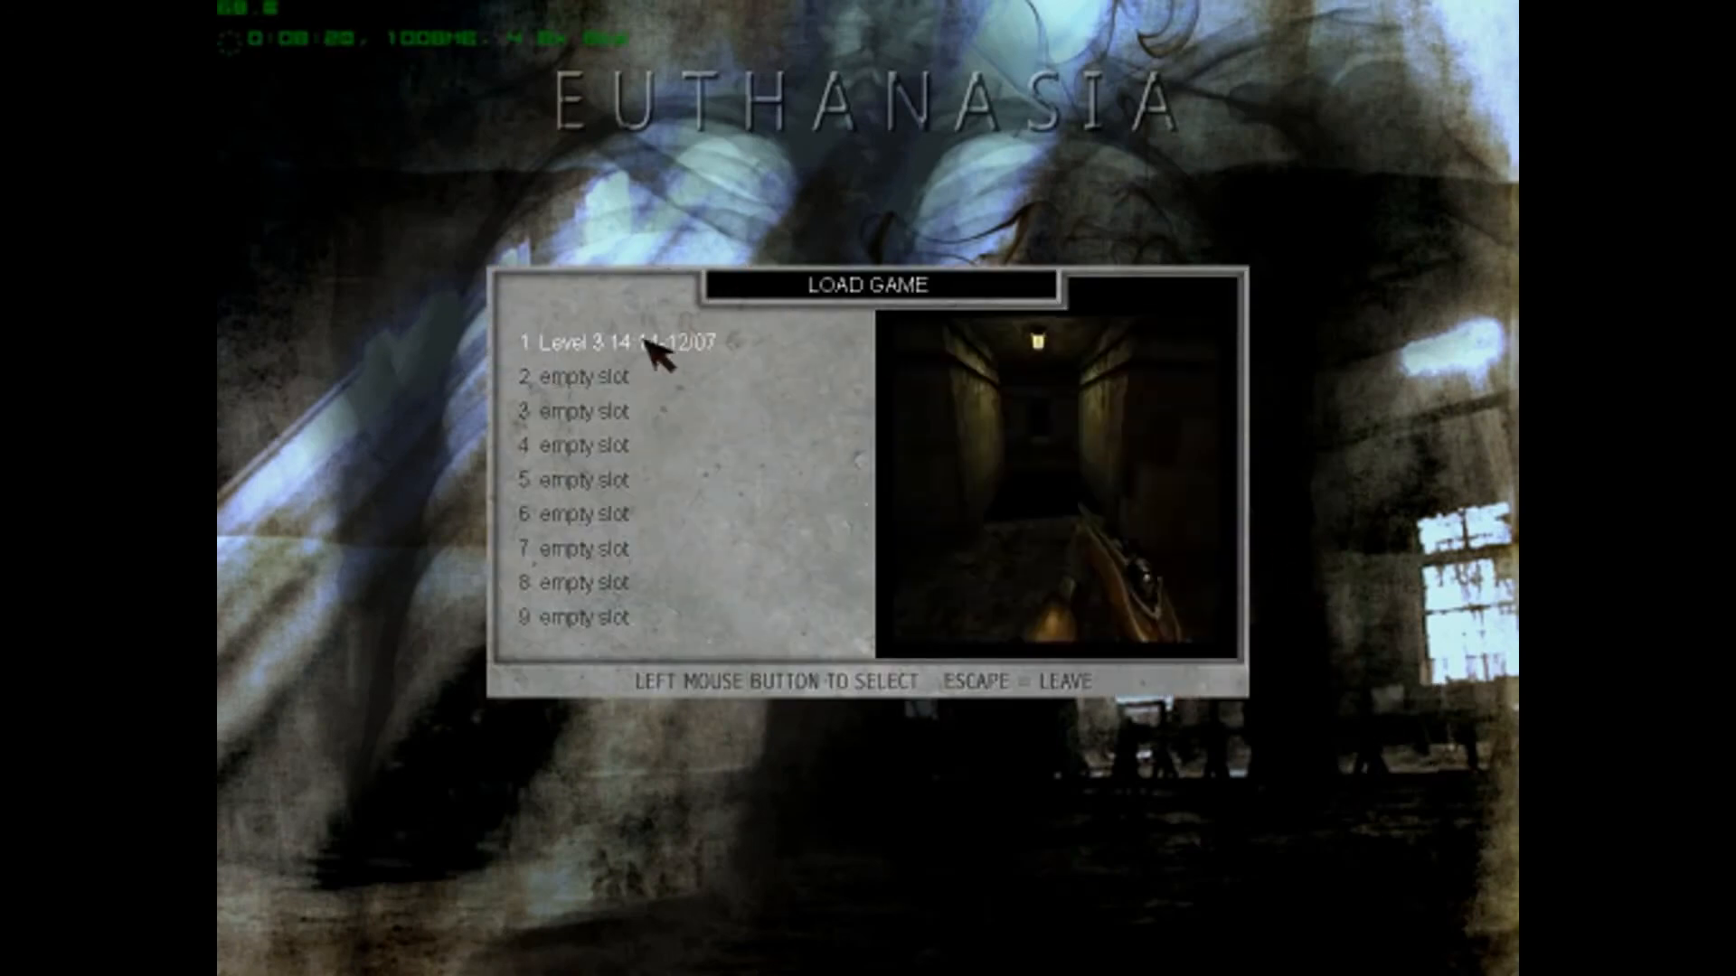
- Load the Level 3 14:14-12/07 save from slot 1 and confirm YES
{"action": "left_click", "coordinate": [620, 339]}
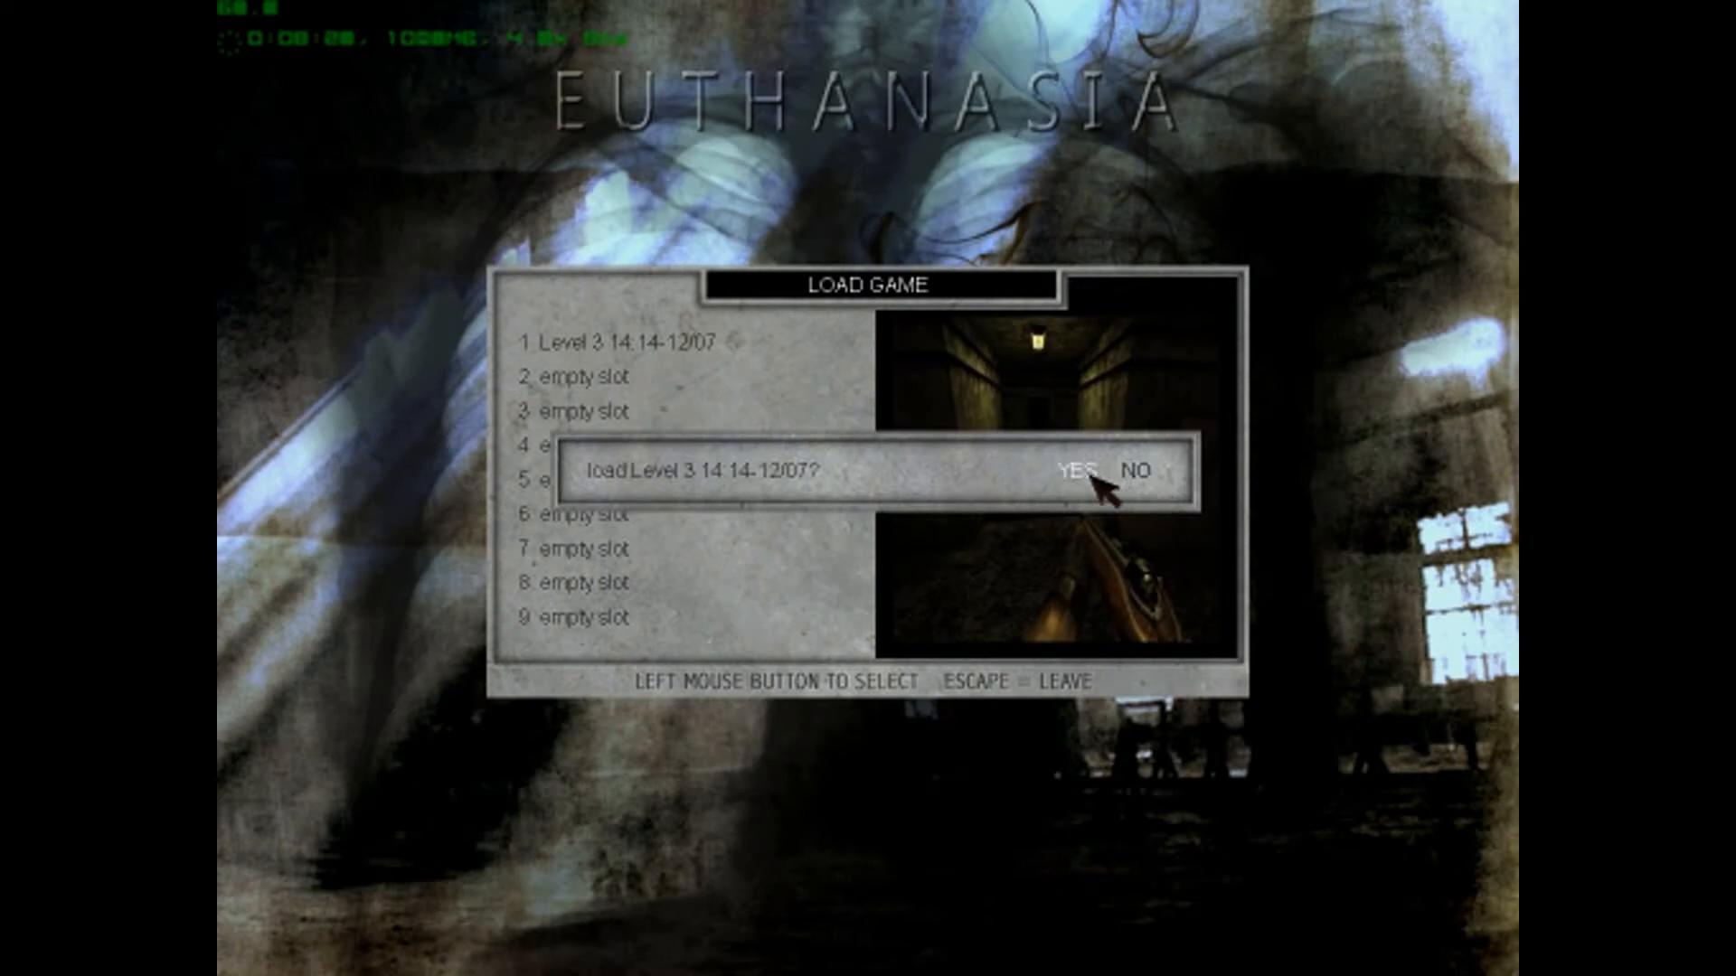
{"action": "left_click", "coordinate": [1068, 473]}
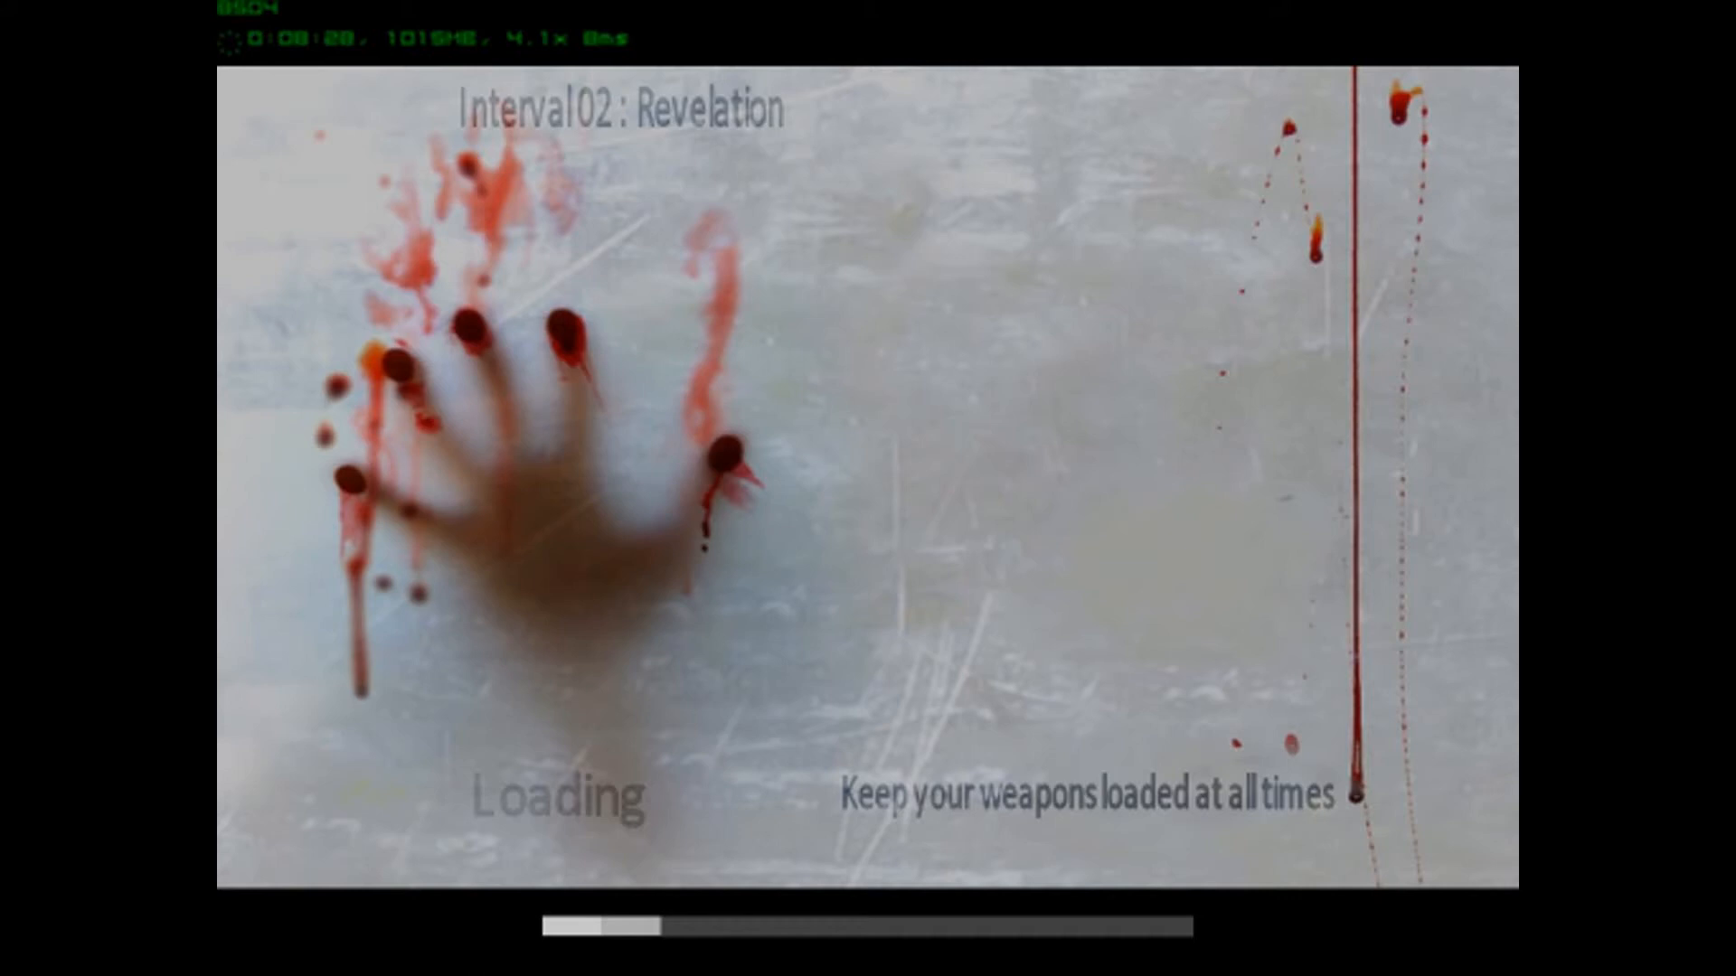